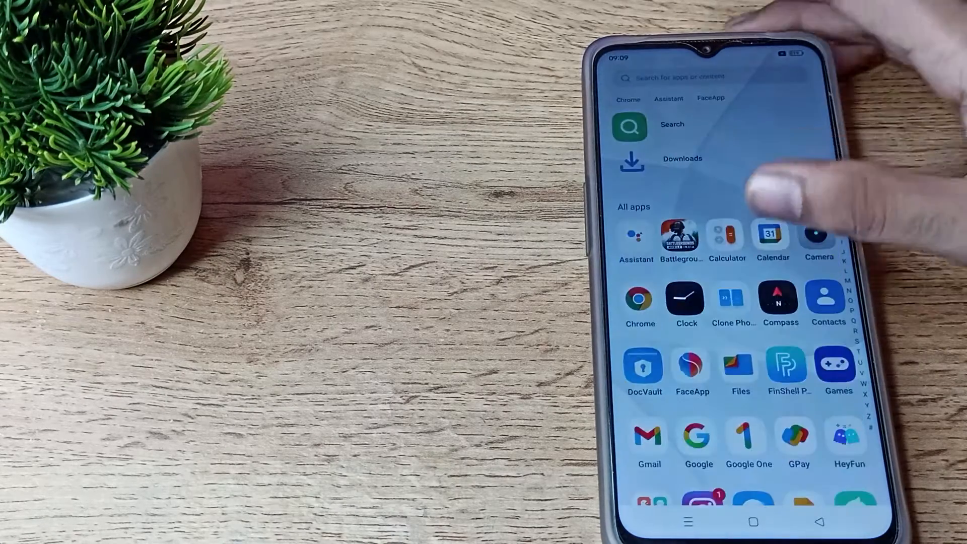
# Step: Turn Wi-Fi off from the Wi-Fi page of the Settings app
pyautogui.scroll(-3)
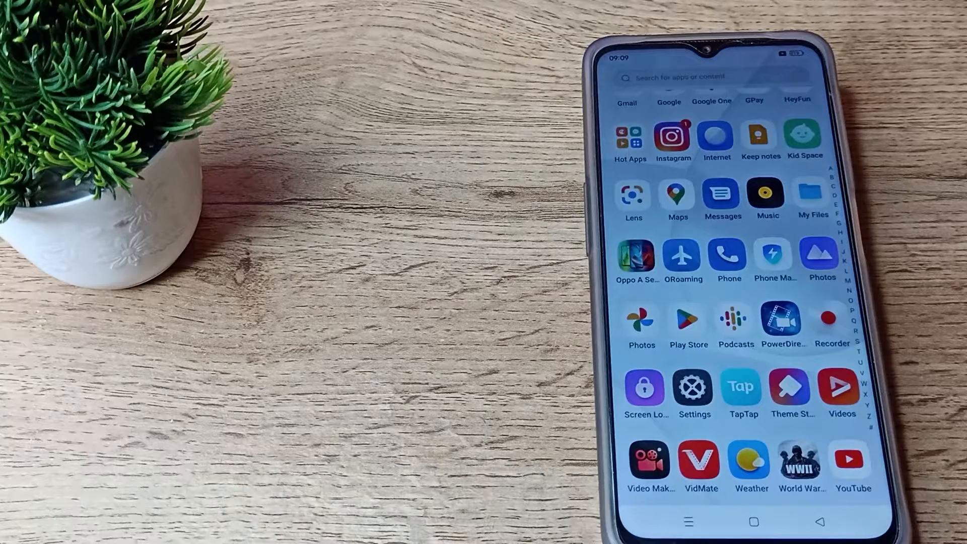
pyautogui.click(694, 389)
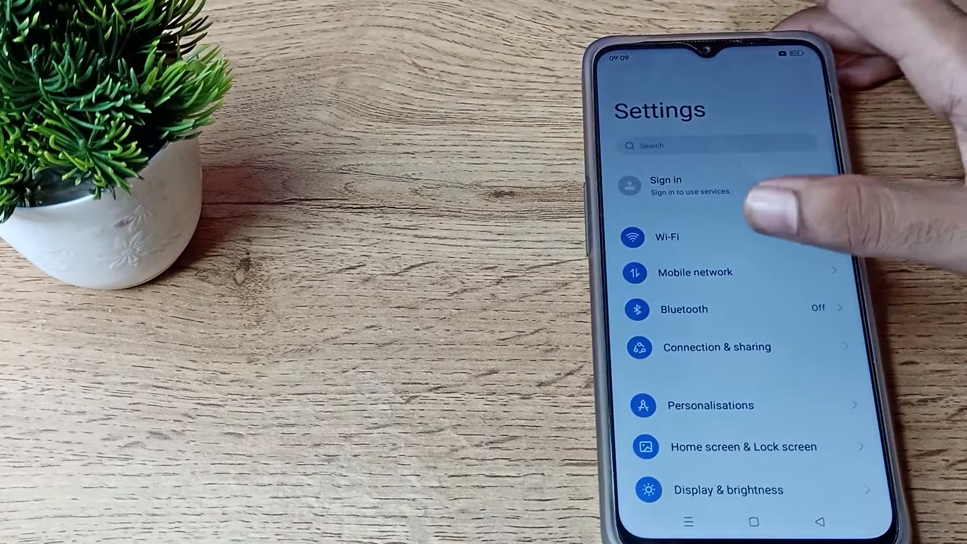
pyautogui.click(665, 237)
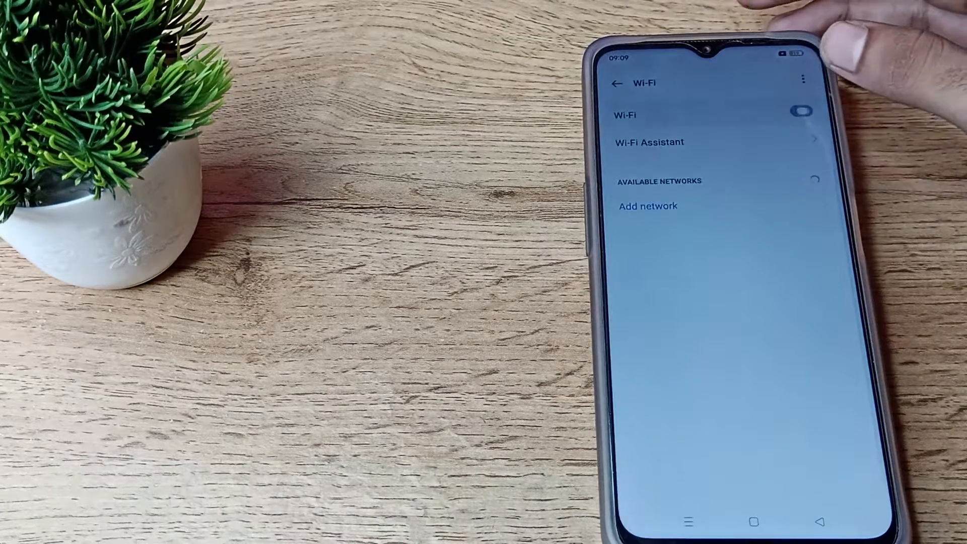
pyautogui.click(802, 111)
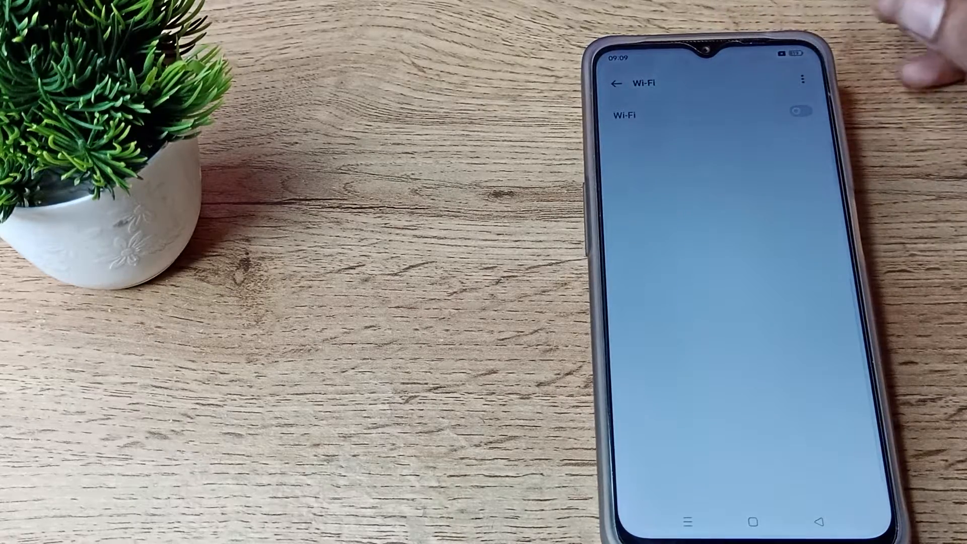
# Step: Return to the main Settings list and scroll down to Battery and Apps
pyautogui.click(744, 521)
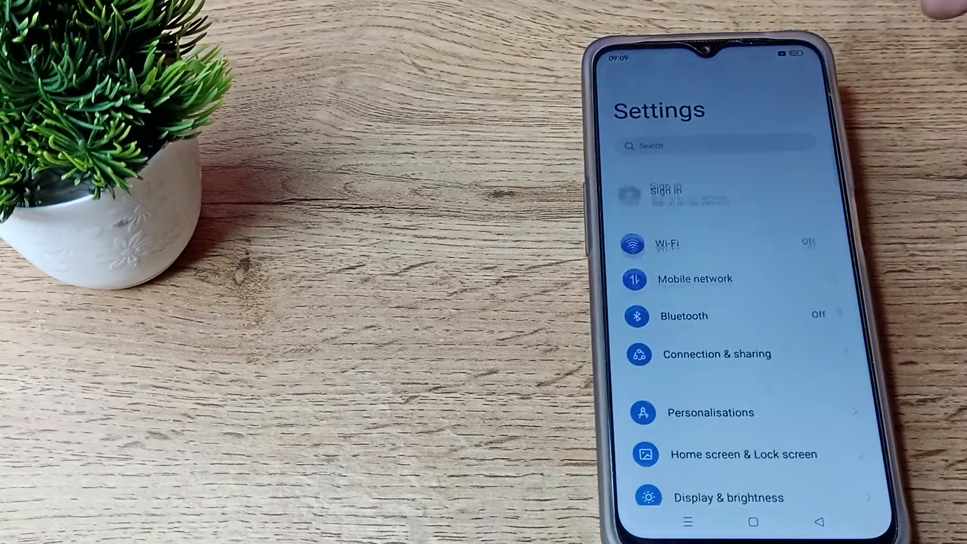
pyautogui.scroll(-3)
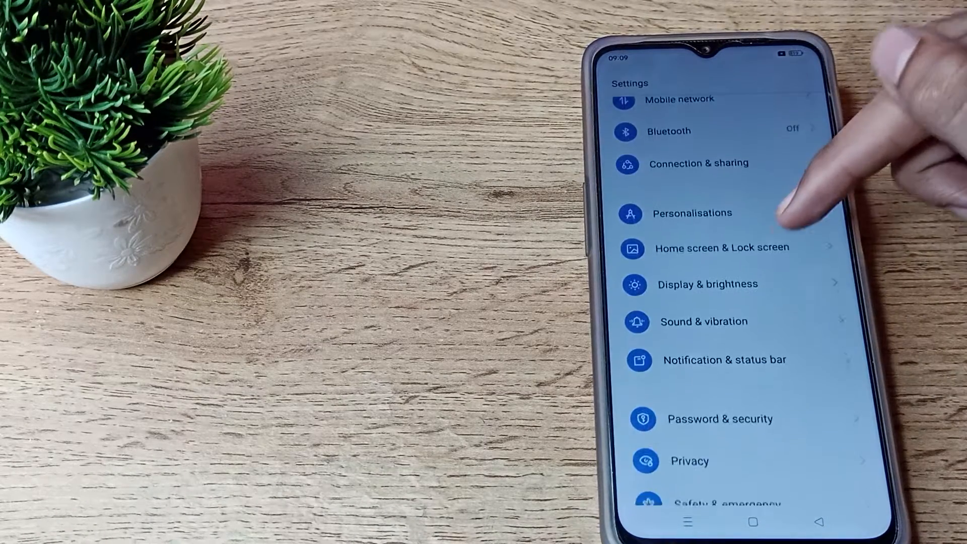
pyautogui.scroll(-3)
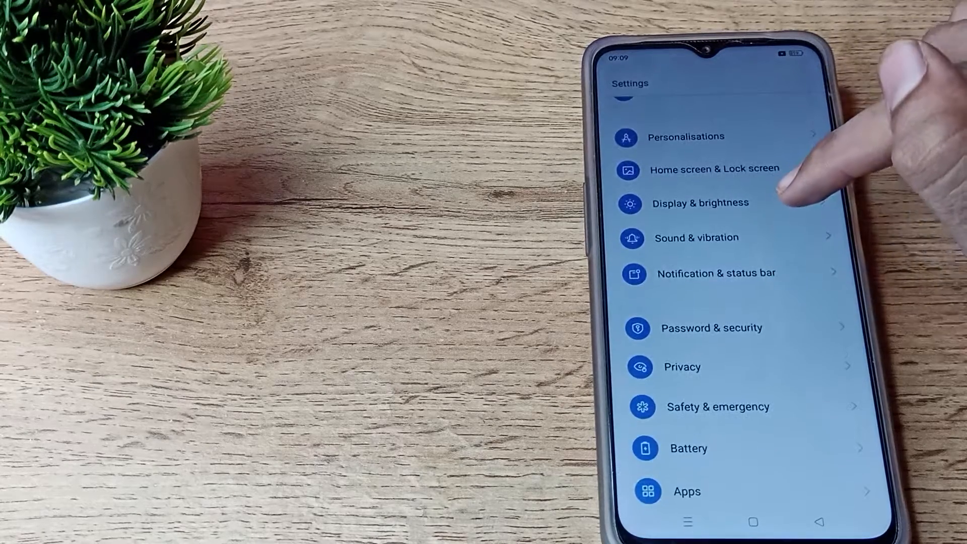
# Step: Switch the phone to Dark mode in Display & brightness and return to the Settings list
pyautogui.click(700, 202)
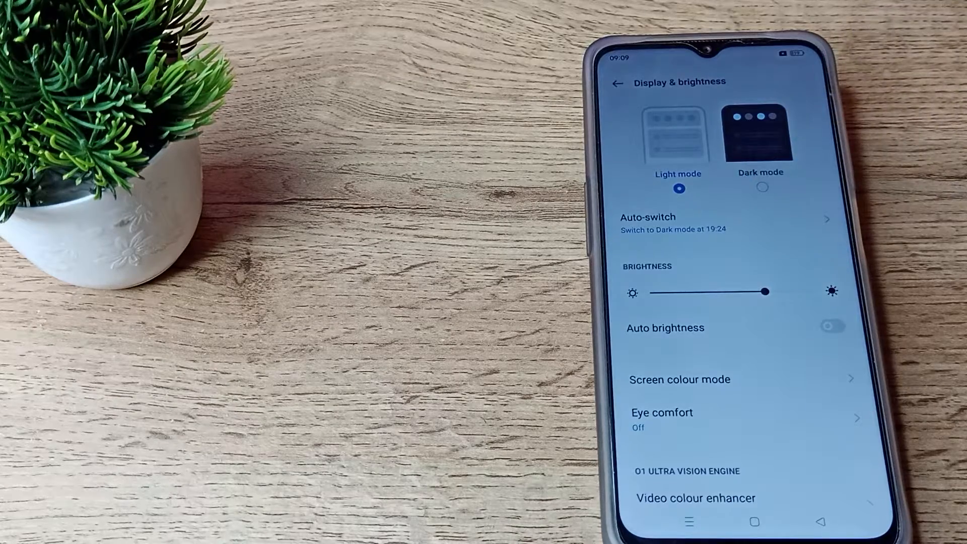
pyautogui.scroll(-3)
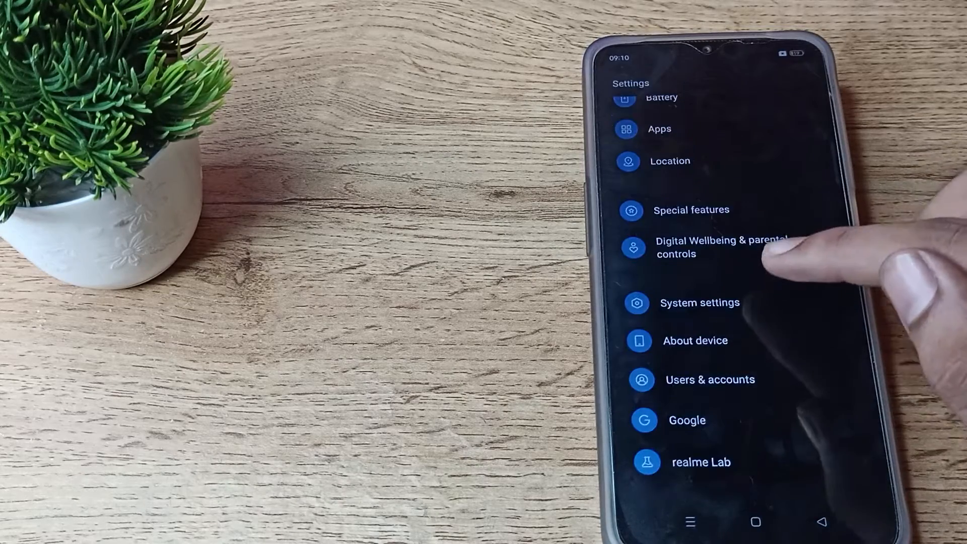
# Step: Open the Password & security page from the Settings list
pyautogui.click(719, 247)
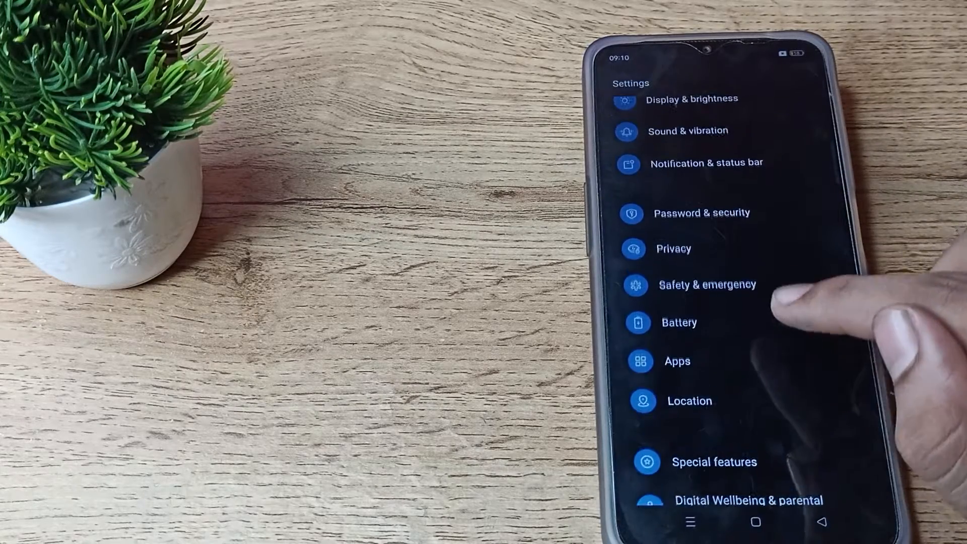
pyautogui.click(701, 212)
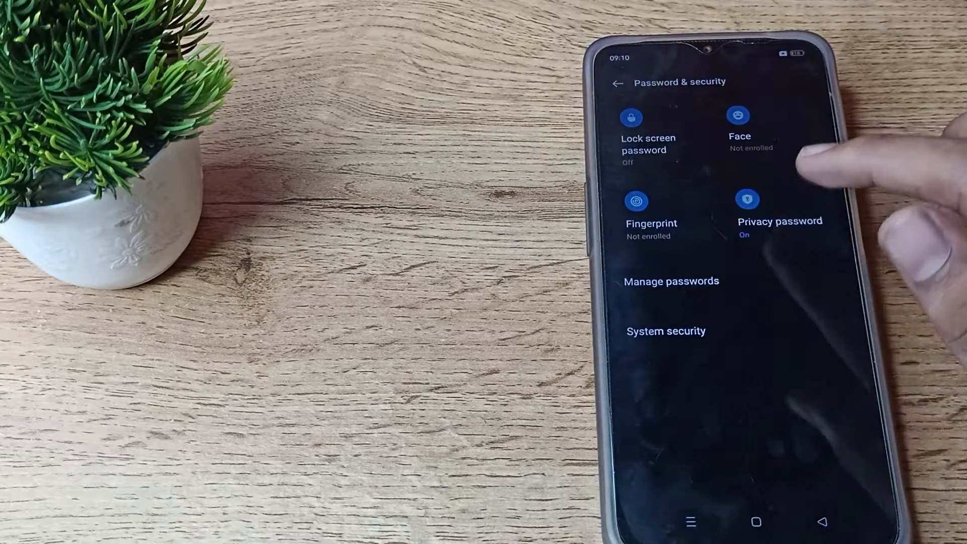